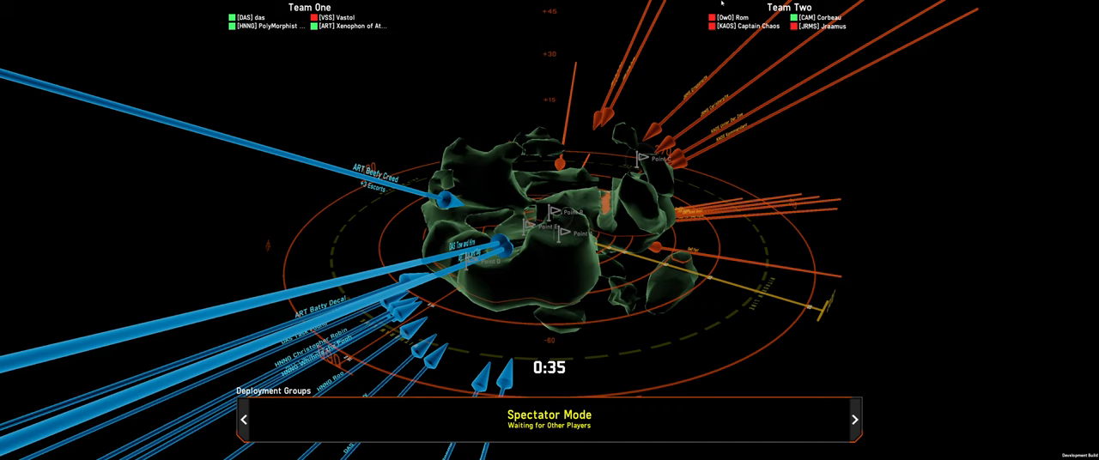
mouse_move(309, 170)
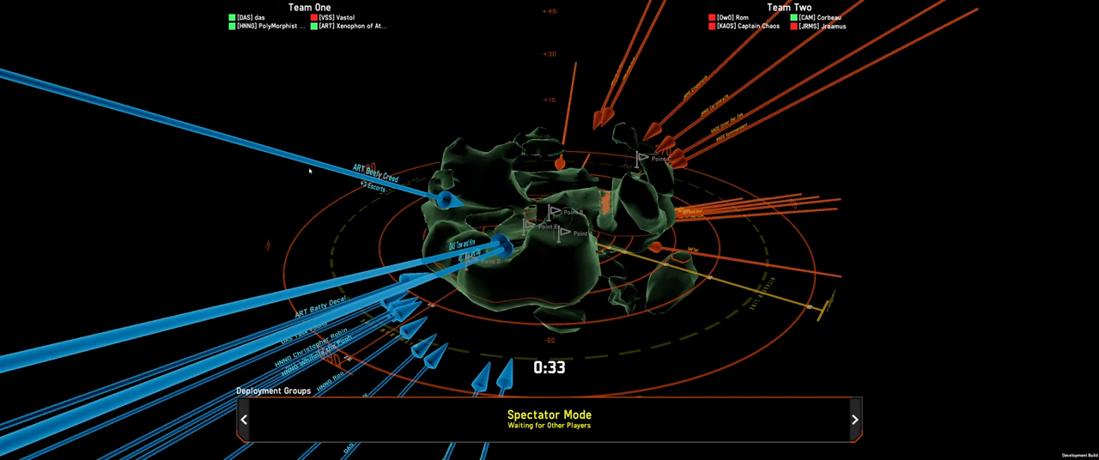
mouse_move(635, 206)
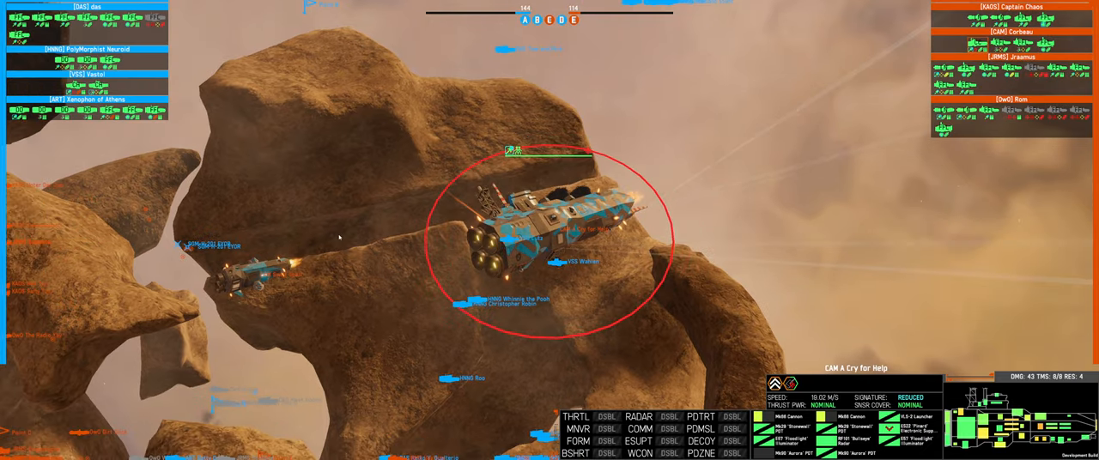
mouse_move(690, 288)
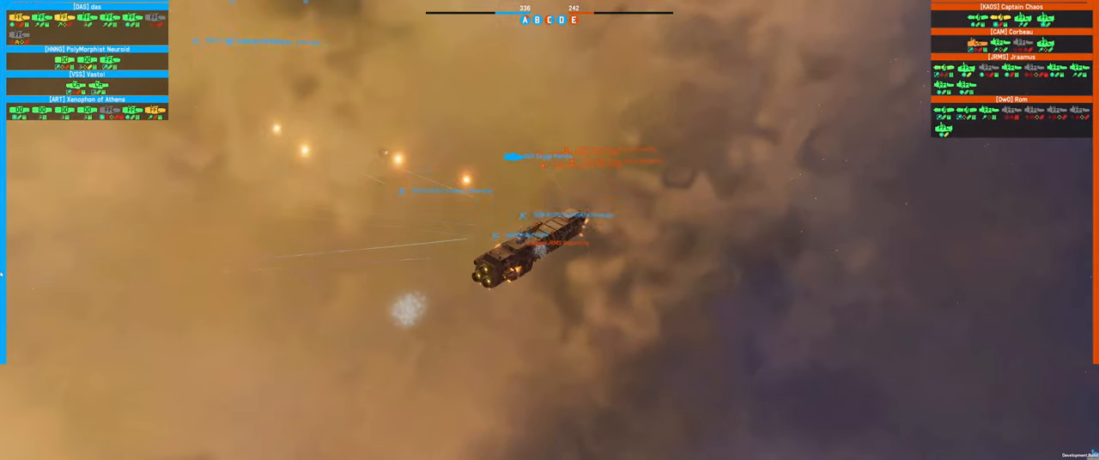
left_click(529, 249)
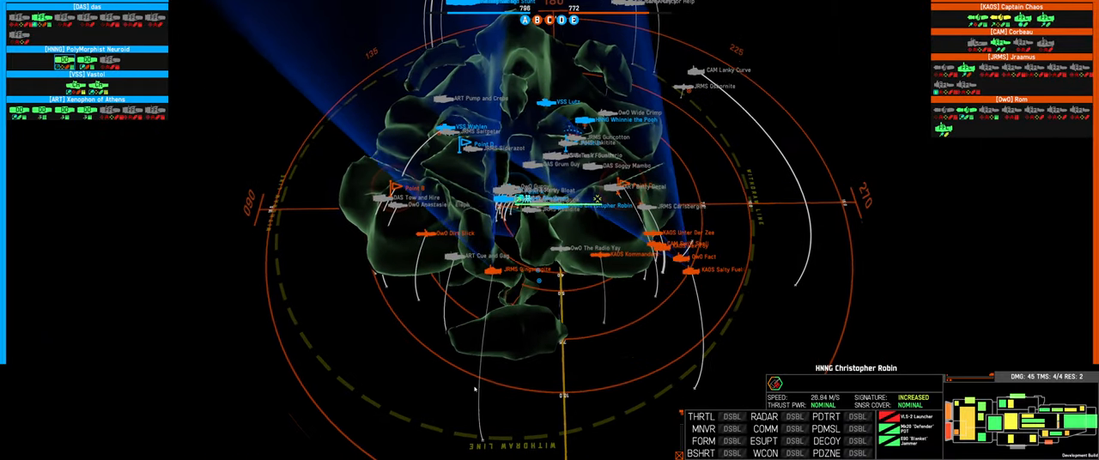
left_click(426, 231)
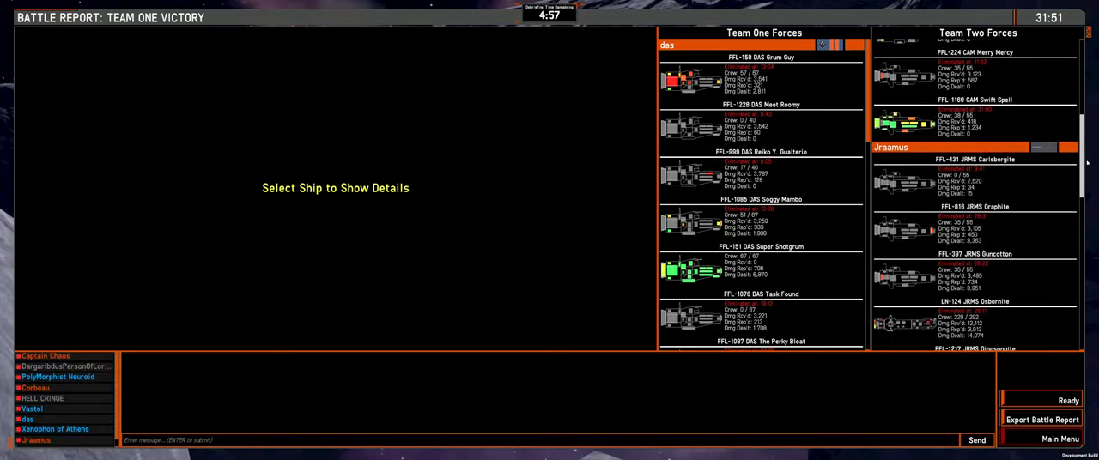
scroll("down", 3)
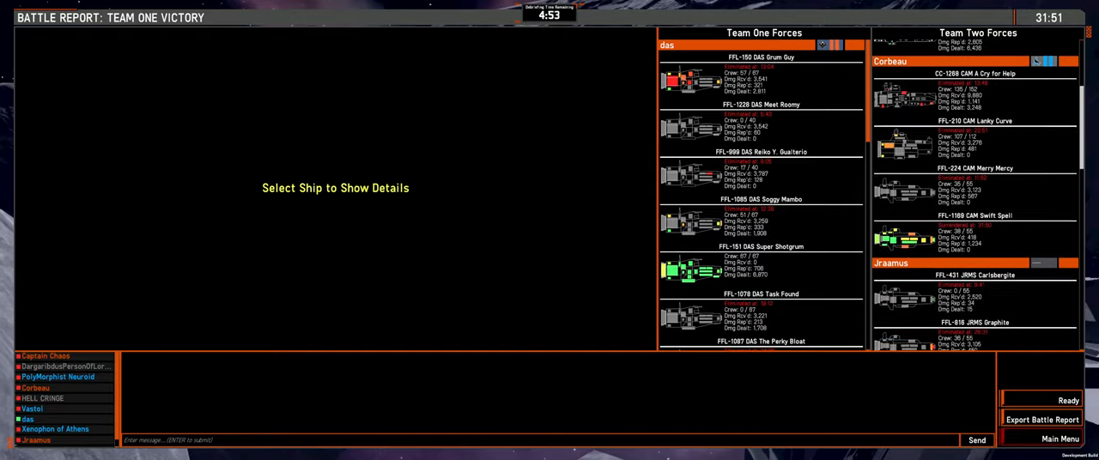
scroll("up", 3)
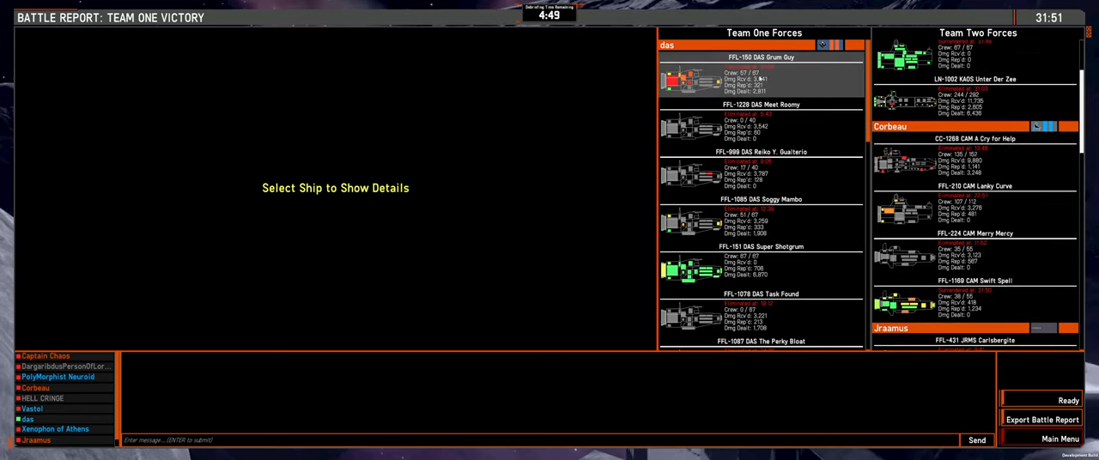
scroll("down", 3)
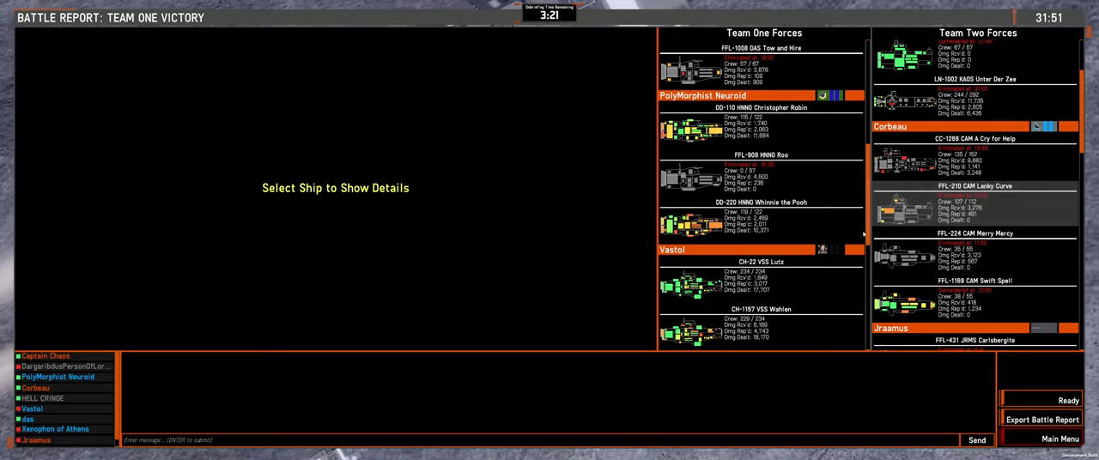
- Review VSS Wahlen's battle details and mark ready for the next match
left_click(759, 323)
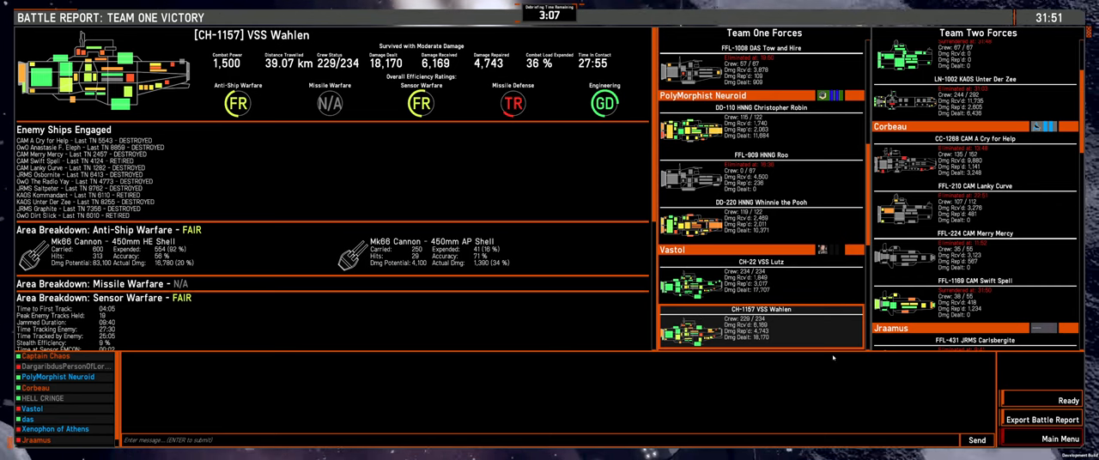
scroll("down", 3)
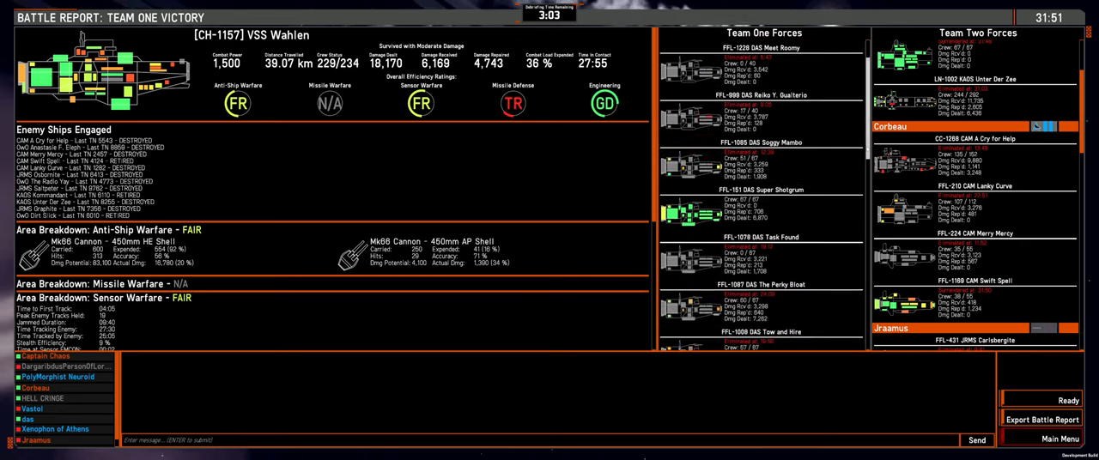
left_click(55, 429)
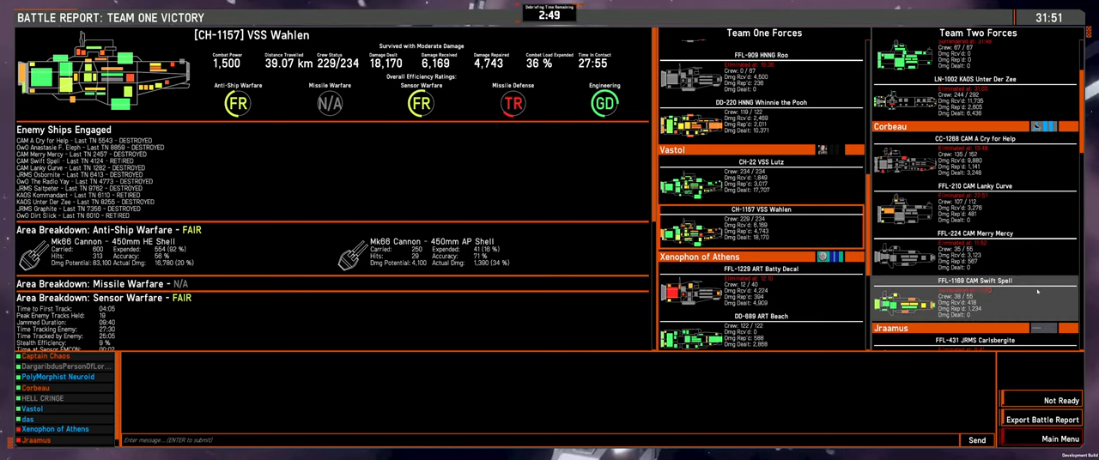
scroll("down", 3)
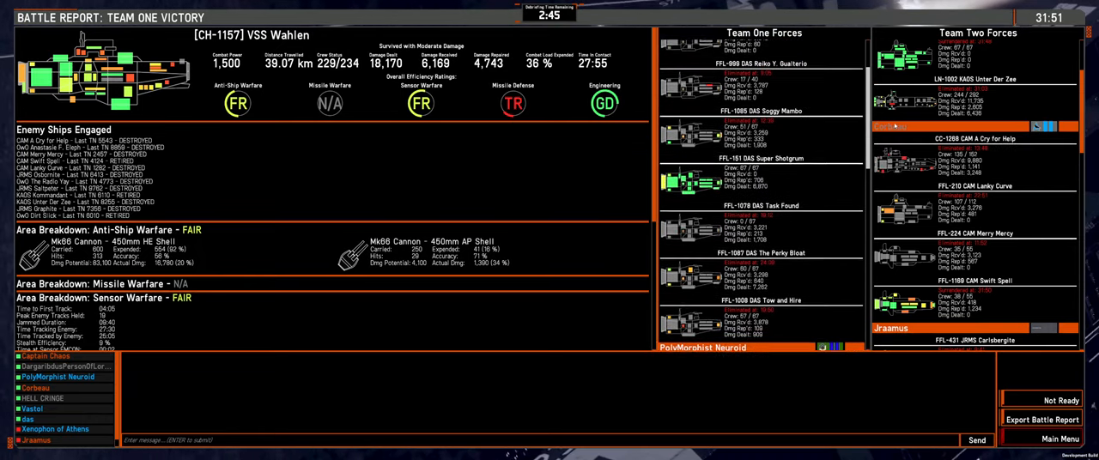
- Review Xenophon of Athens' ART Beach, Beefy Creed and The Top Wring combat reports
left_click(759, 146)
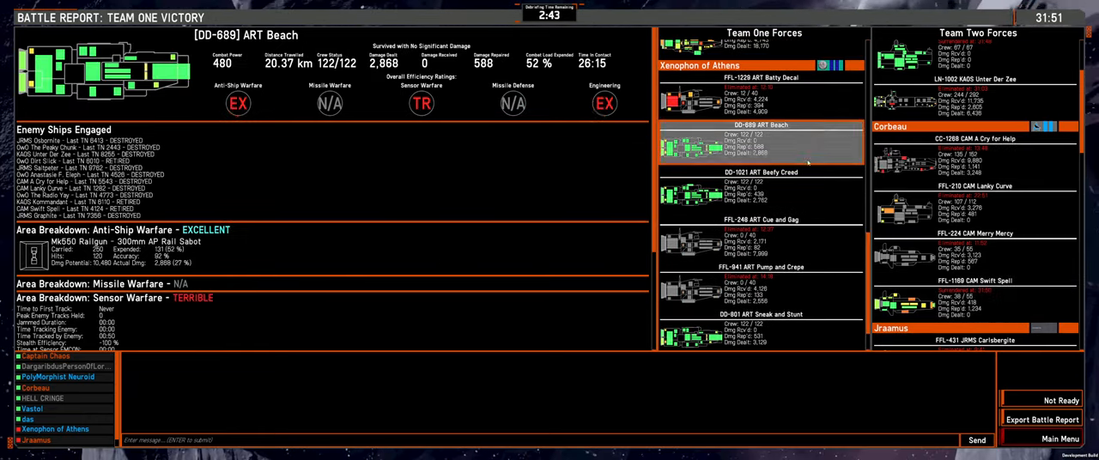
left_click(759, 188)
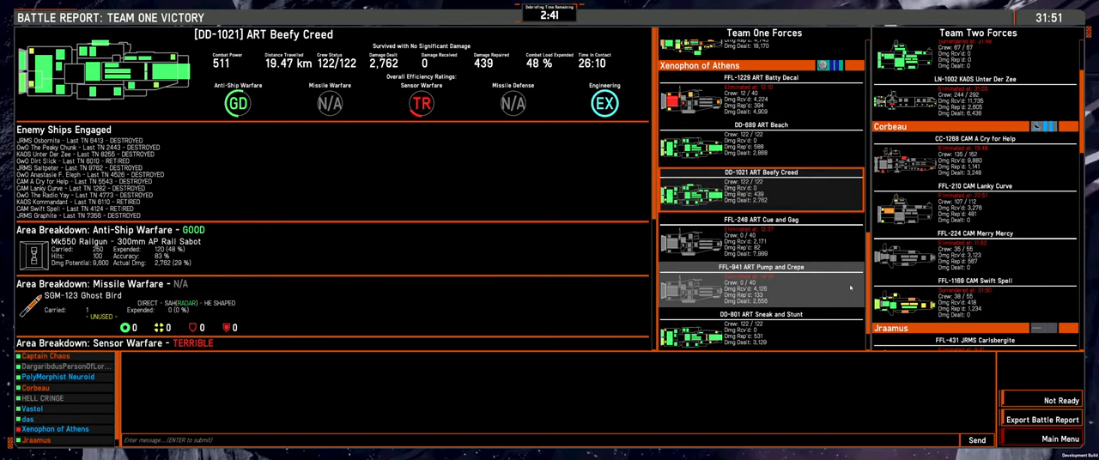
left_click(763, 326)
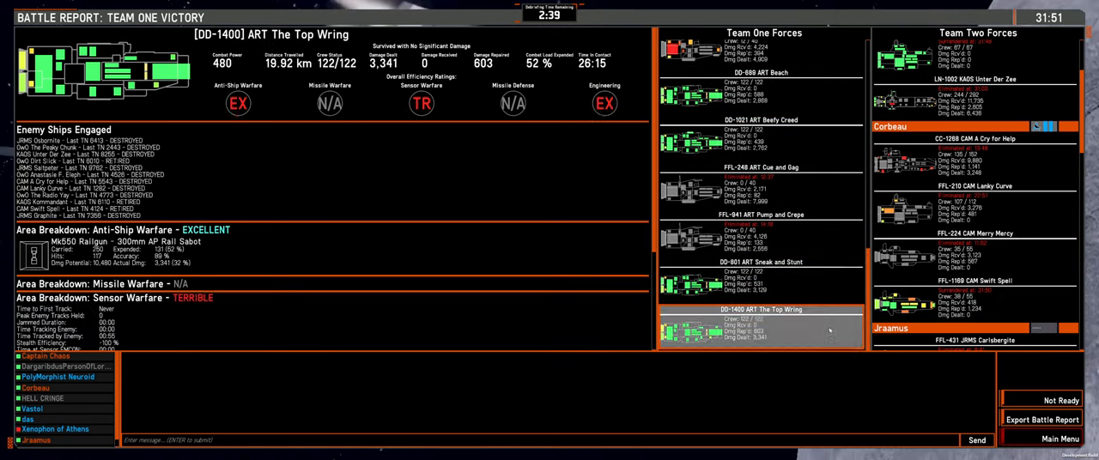